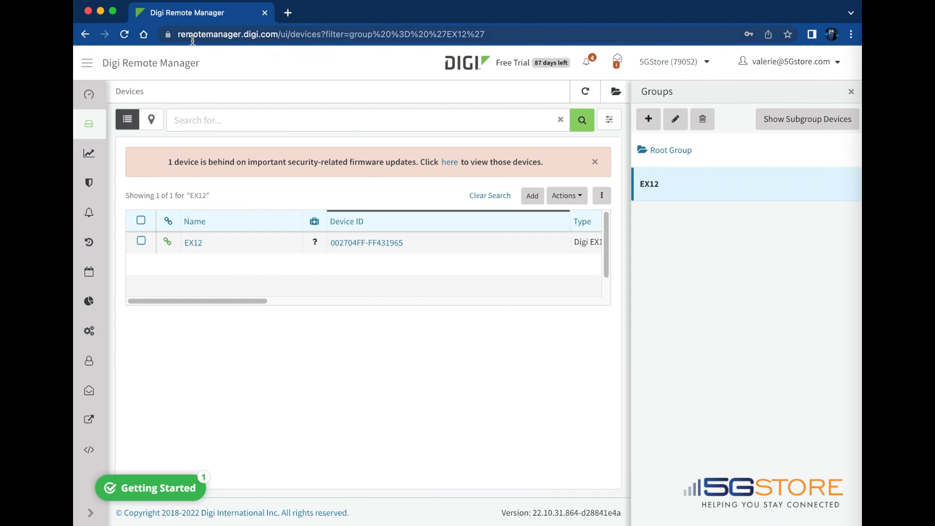
mouse_move(185, 109)
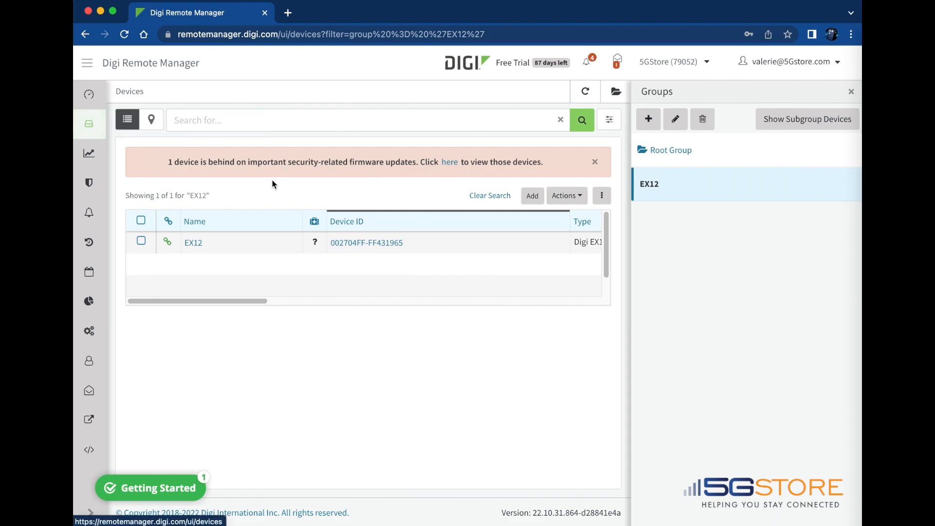
mouse_move(434, 166)
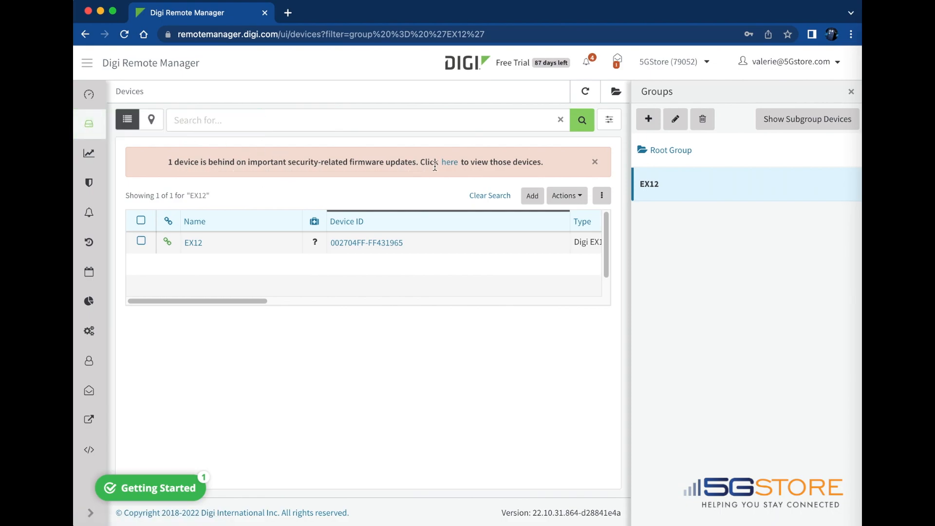
mouse_move(449, 162)
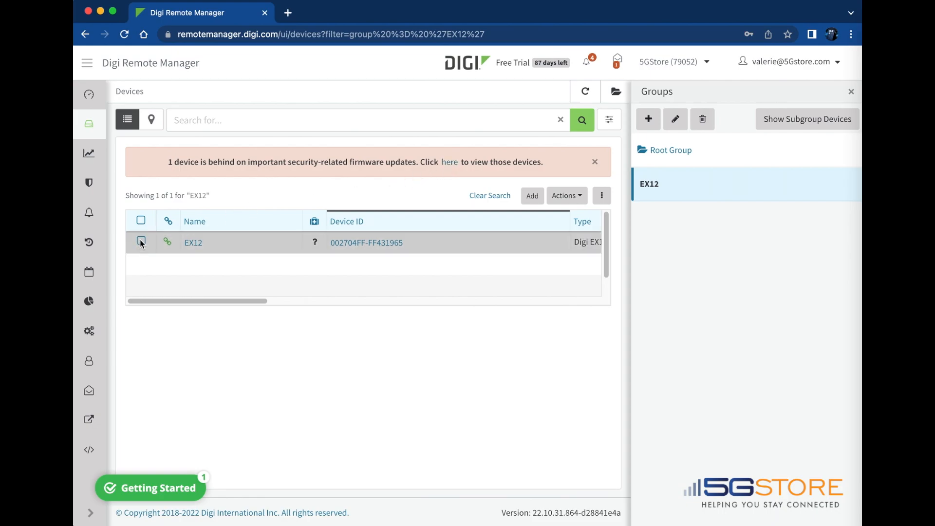
Select the EX12 device and choose Update Firmware from its Actions menu.
click(142, 242)
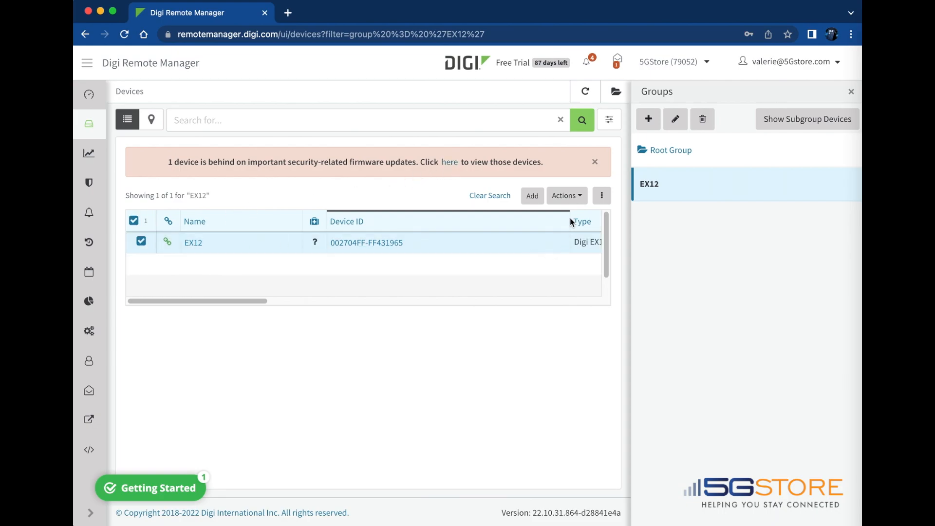
click(565, 195)
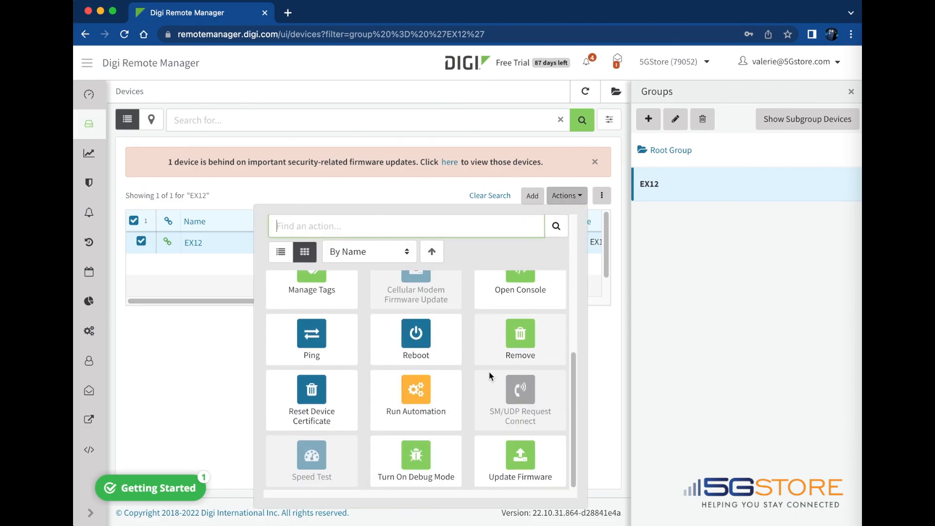
click(520, 459)
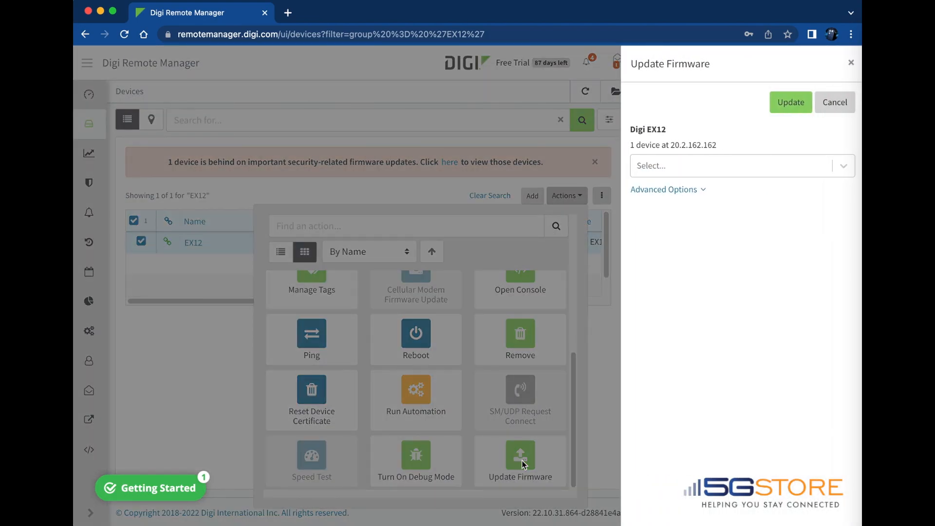
Choose firmware 22.8.33.54 and briefly expand then collapse Advanced Options.
click(739, 166)
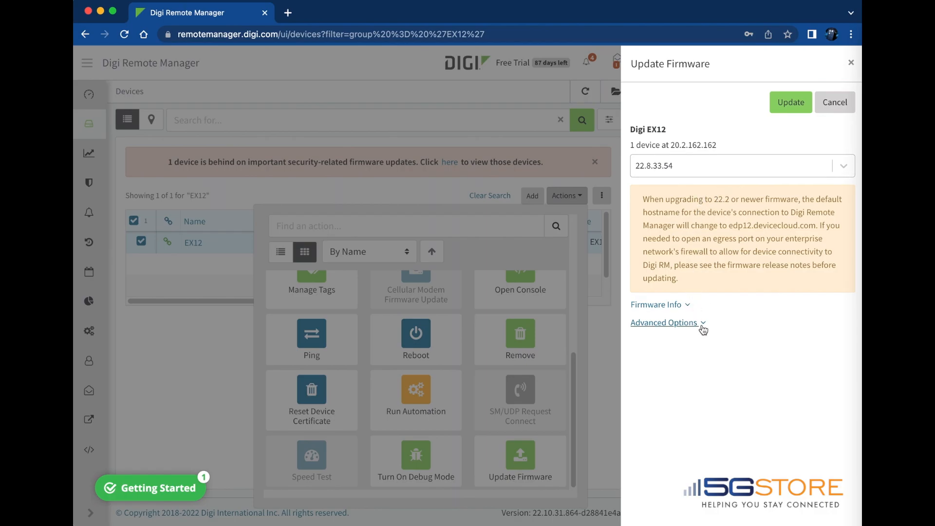
click(665, 322)
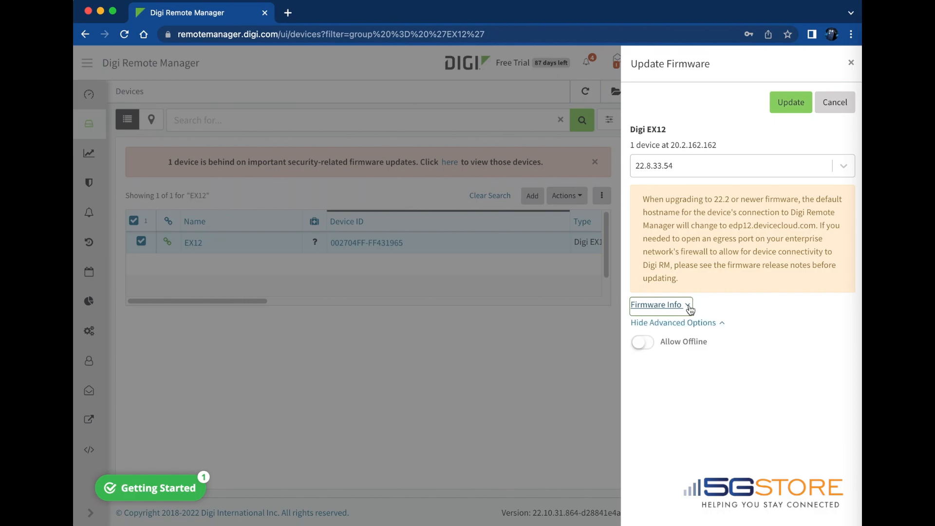
click(671, 322)
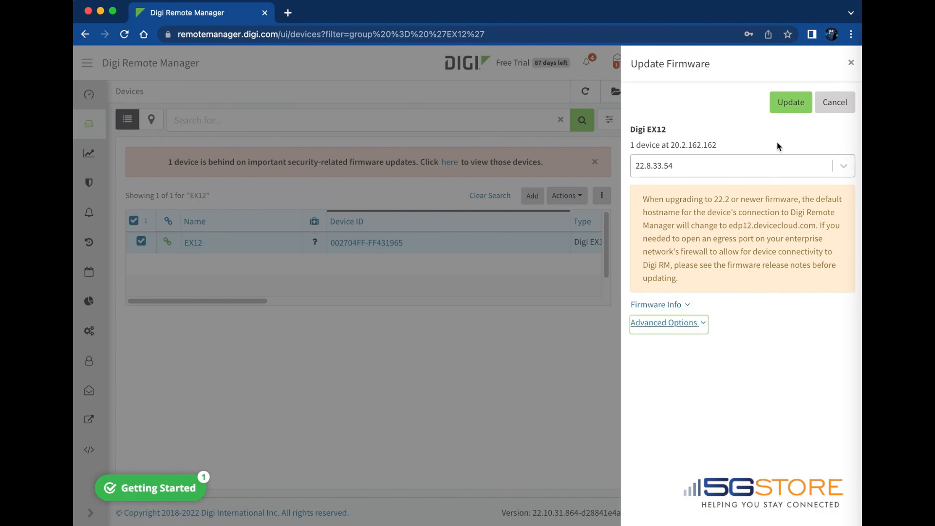
click(843, 166)
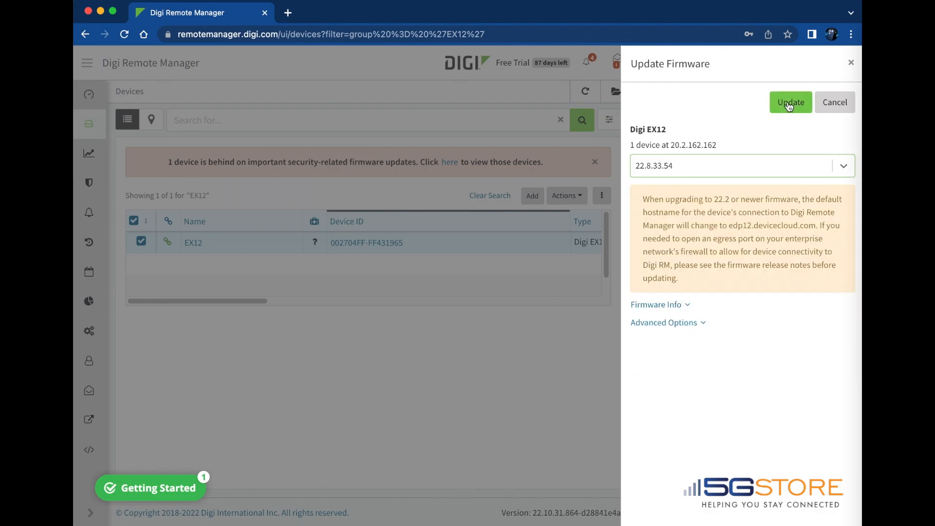
Start the 22.8.33.54 firmware update on the EX12 with the Update button.
click(790, 102)
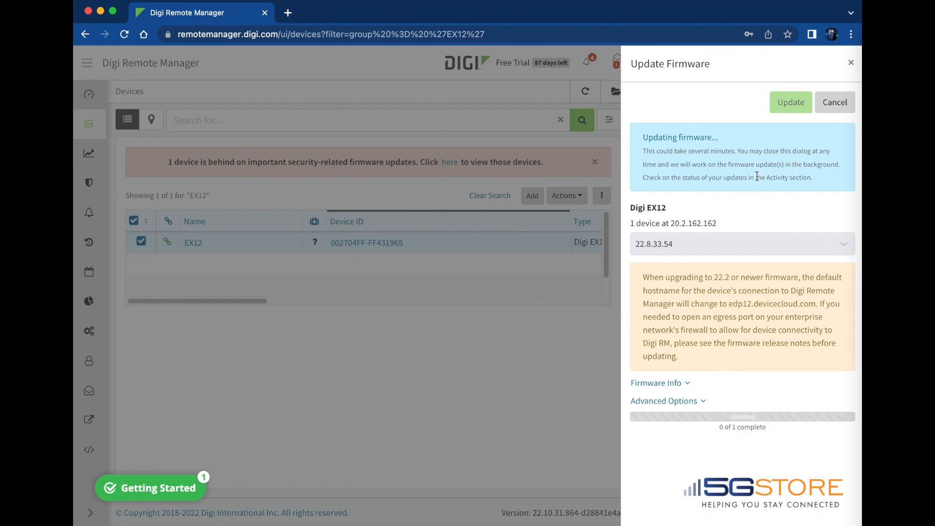
mouse_move(791, 186)
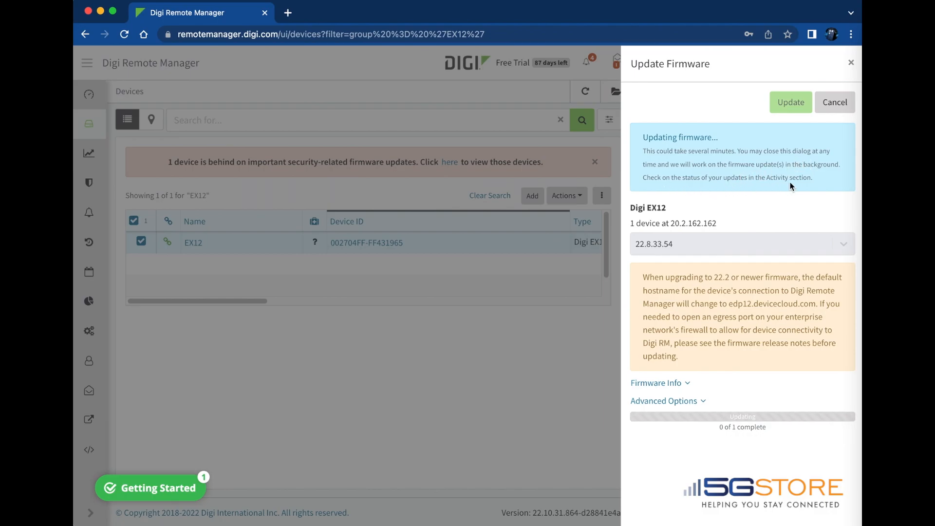
mouse_move(796, 214)
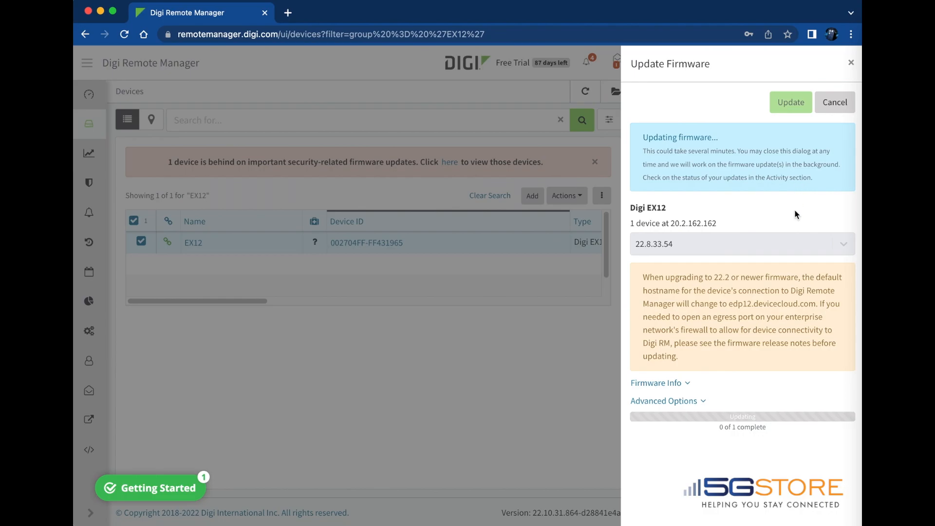
mouse_move(817, 426)
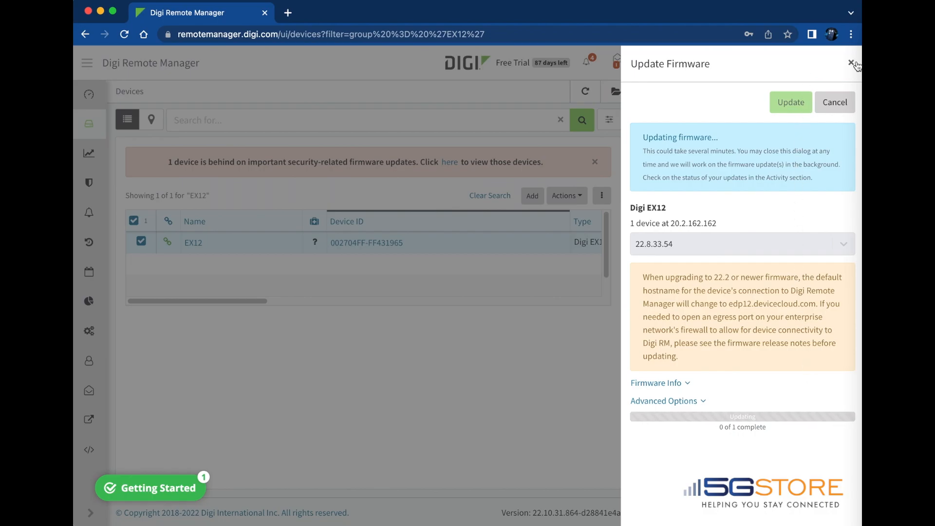
Close the Update Firmware panel and return to the device list showing EX12 disconnected.
click(853, 64)
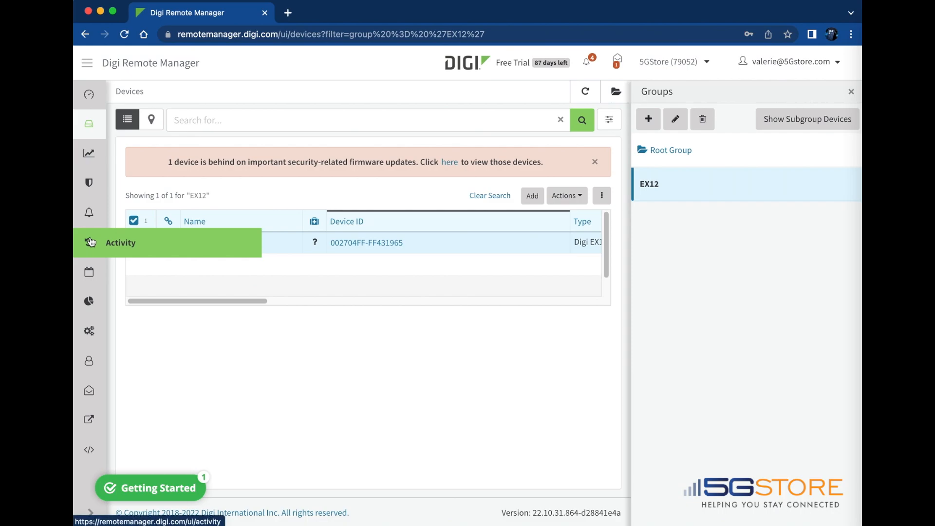
click(88, 241)
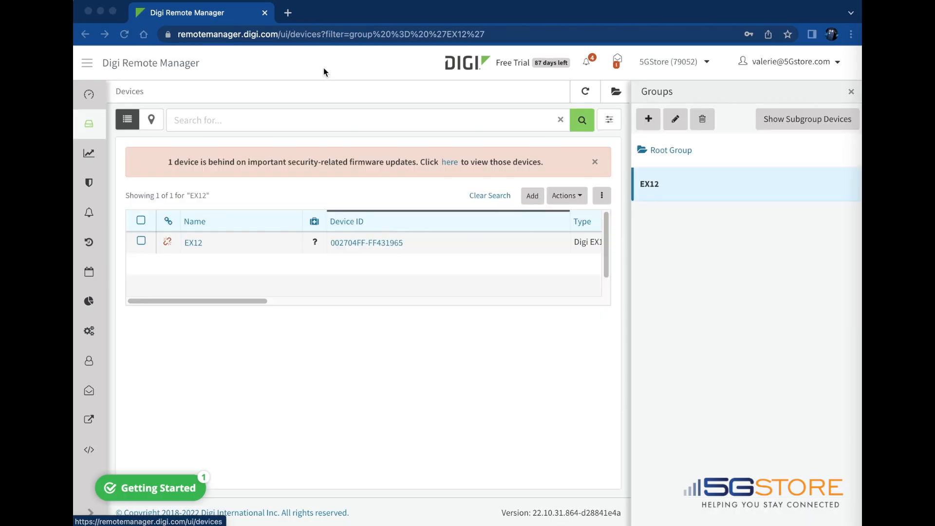
mouse_move(226, 237)
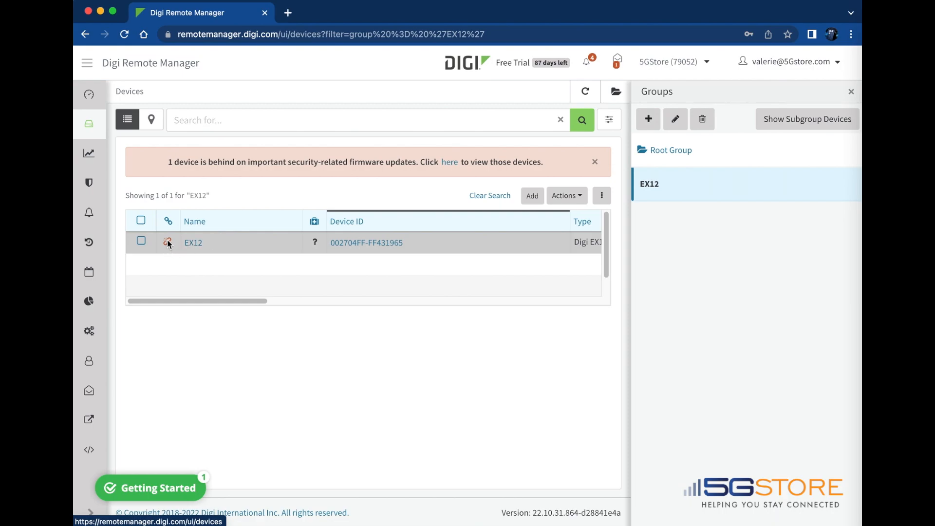
mouse_move(167, 241)
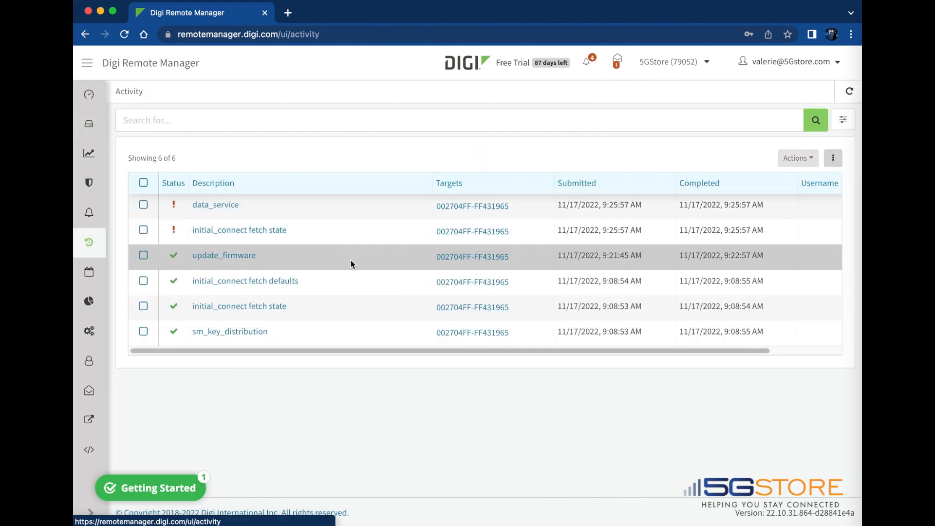
mouse_move(171, 261)
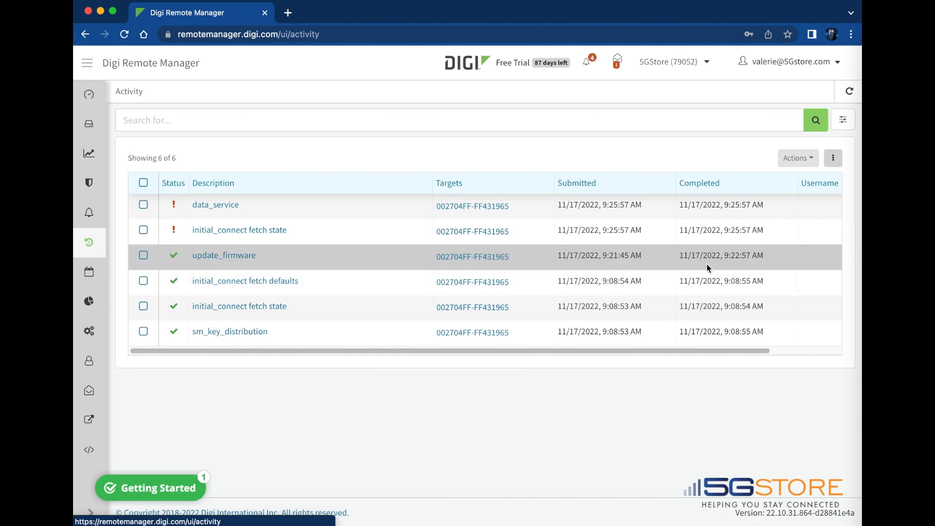
mouse_move(89, 182)
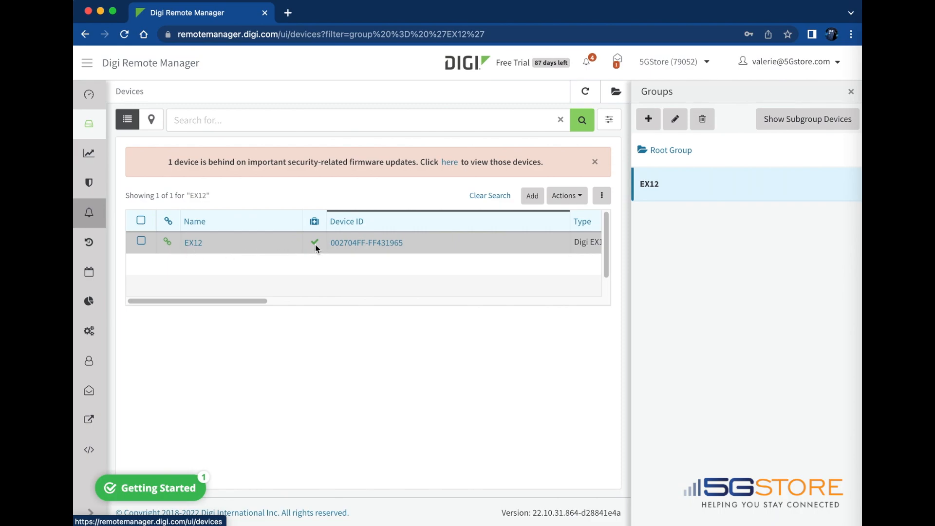
mouse_move(314, 243)
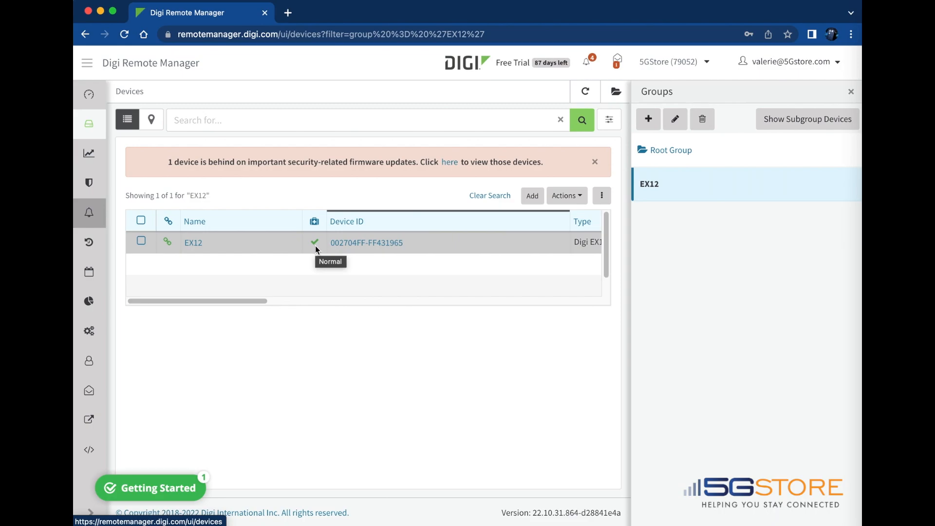
Check devices behind on security firmware updates (none found) and dismiss the alert banner.
click(449, 162)
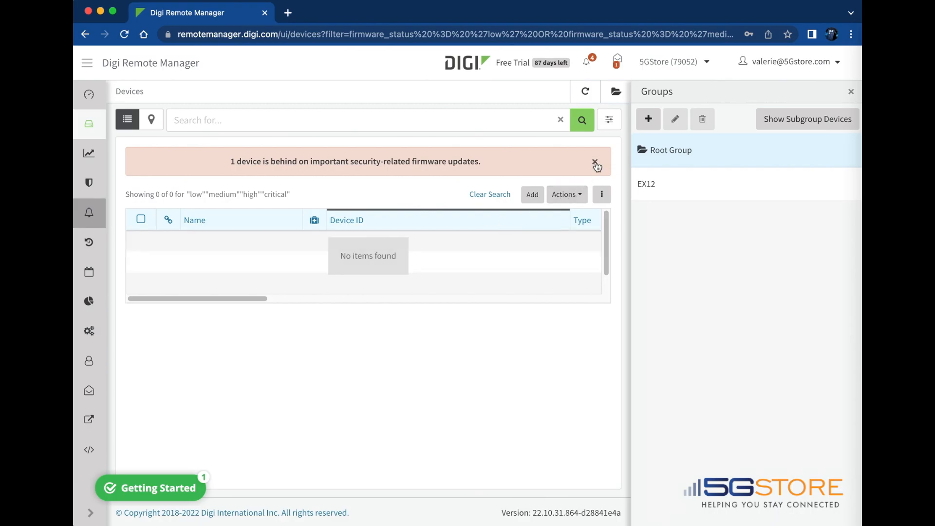
click(594, 166)
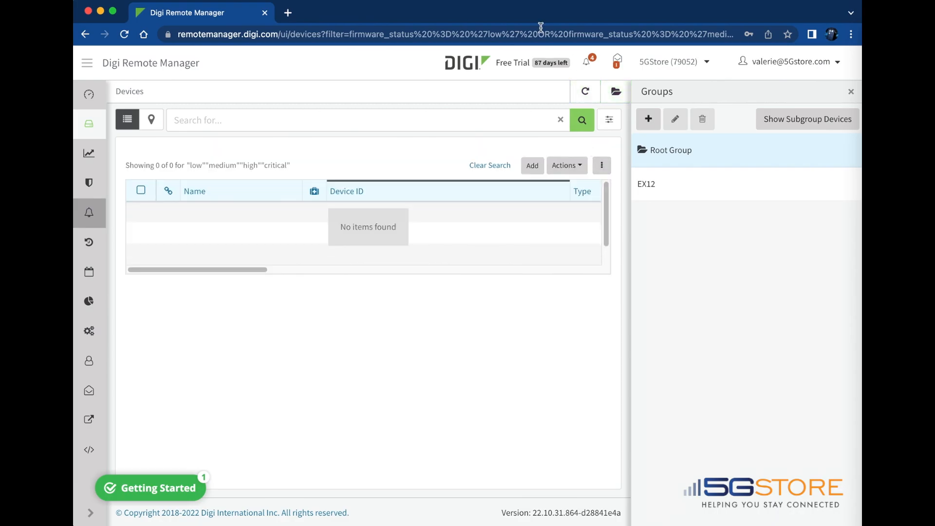